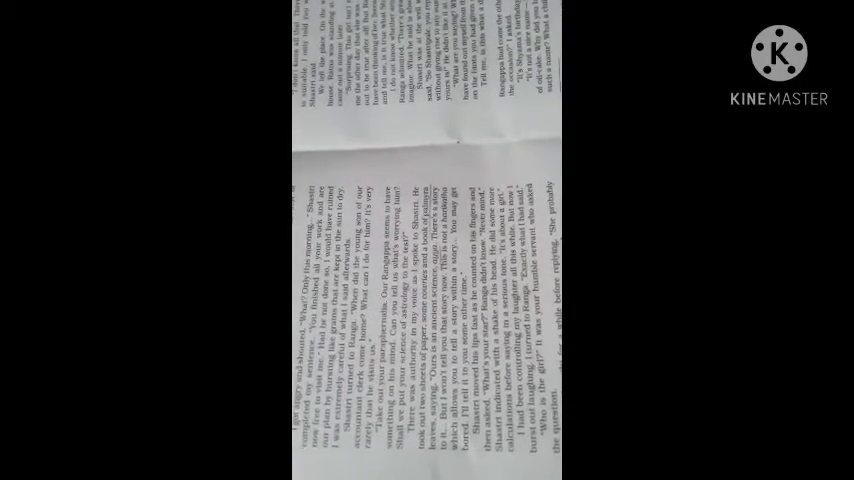
pyautogui.scroll(-3)
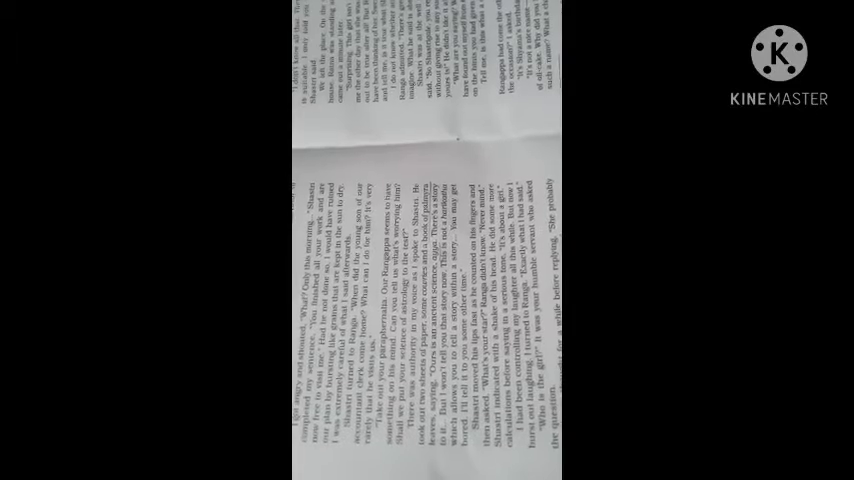